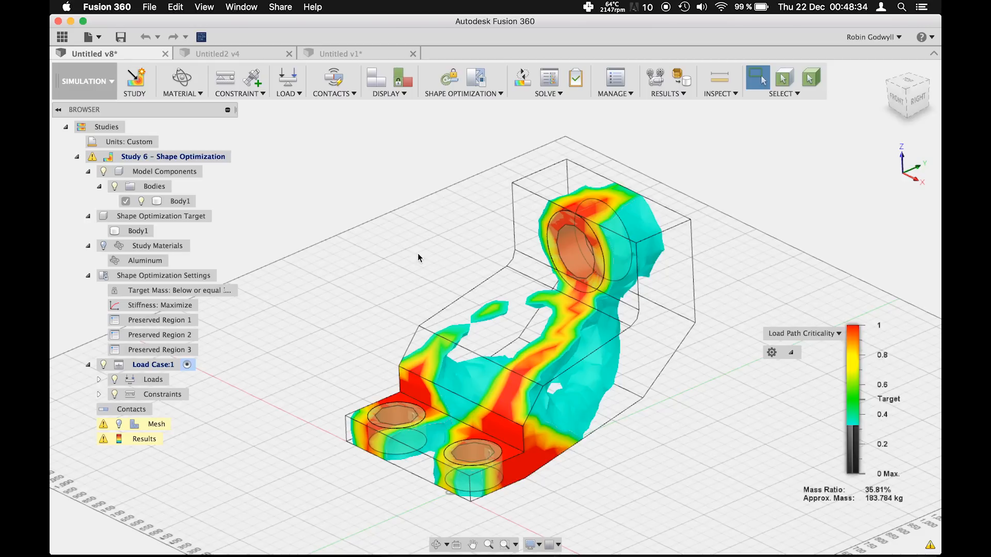
Switch to the Untitled v1 document holding the original solid bracket
{"action": "left_click", "coordinate": [353, 53]}
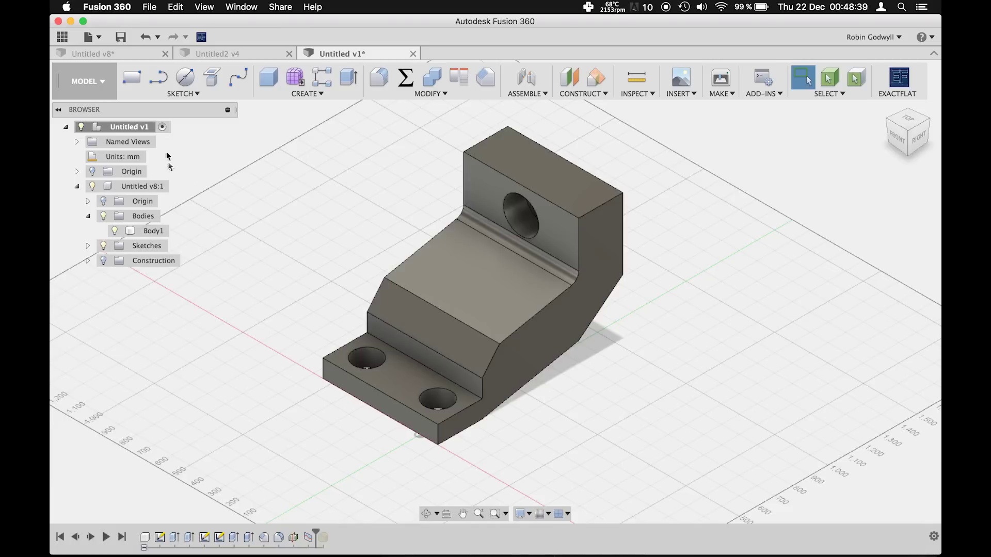
Enter the Simulation workspace and create a new Shape Optimization study, Study 1
{"action": "left_click", "coordinate": [85, 80]}
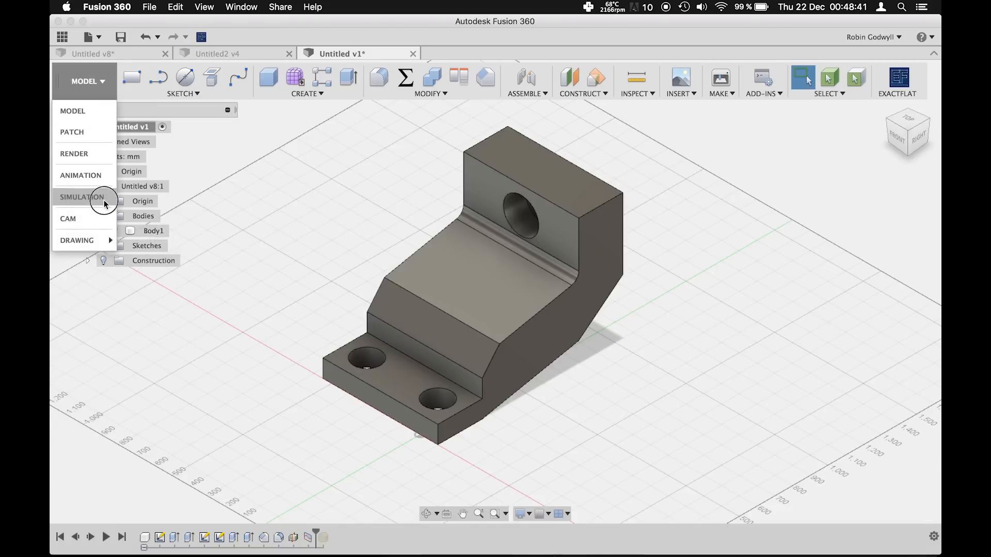
{"action": "left_click", "coordinate": [81, 197]}
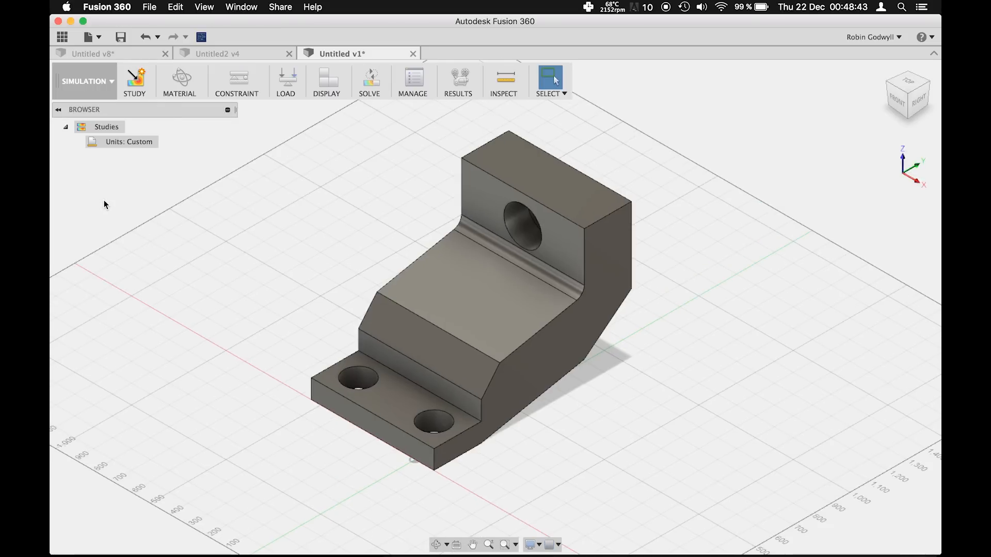
{"action": "mouse_move", "coordinate": [131, 79]}
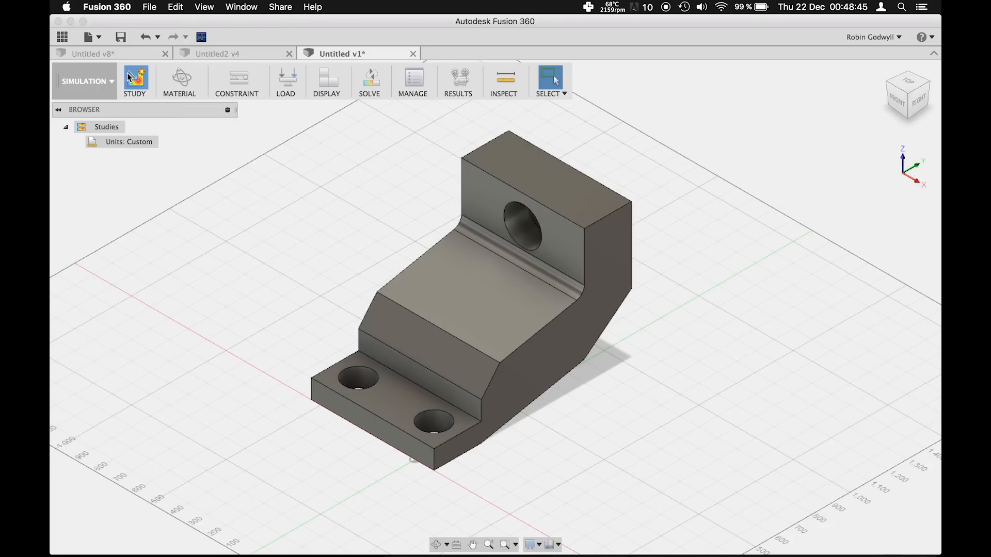
{"action": "left_click", "coordinate": [135, 77]}
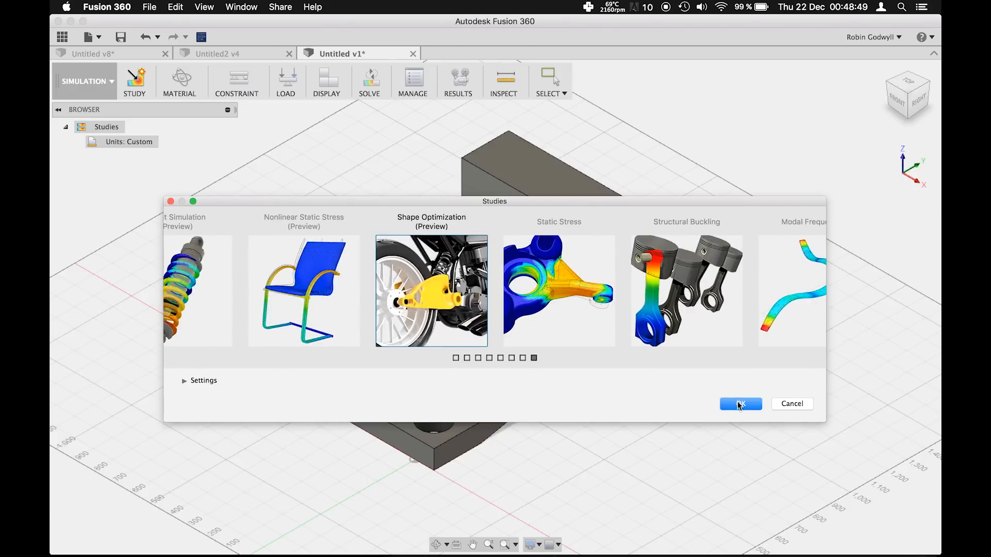
{"action": "left_click", "coordinate": [741, 403]}
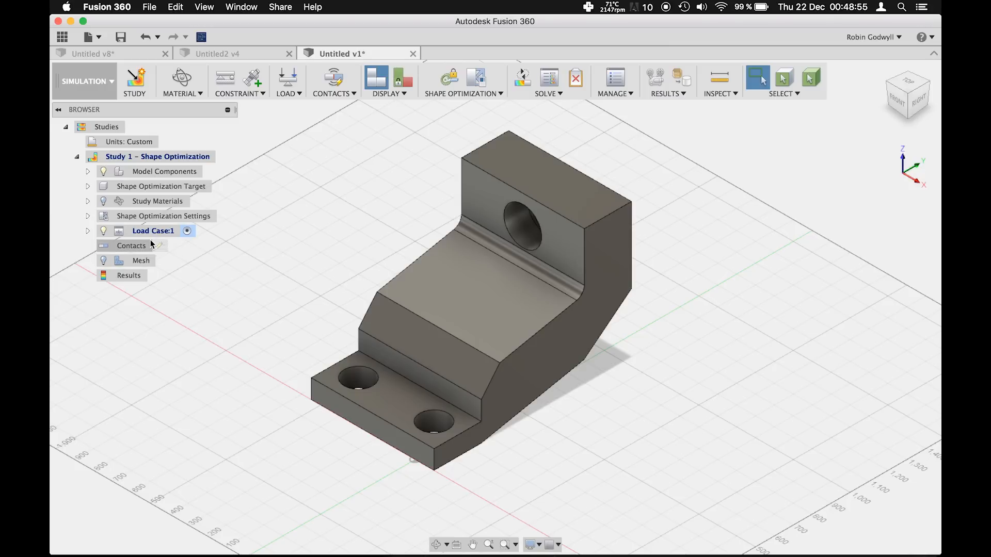
Expand Model Components, Shape Optimization Target and Load Case:1 in the study browser
{"action": "left_click", "coordinate": [86, 171]}
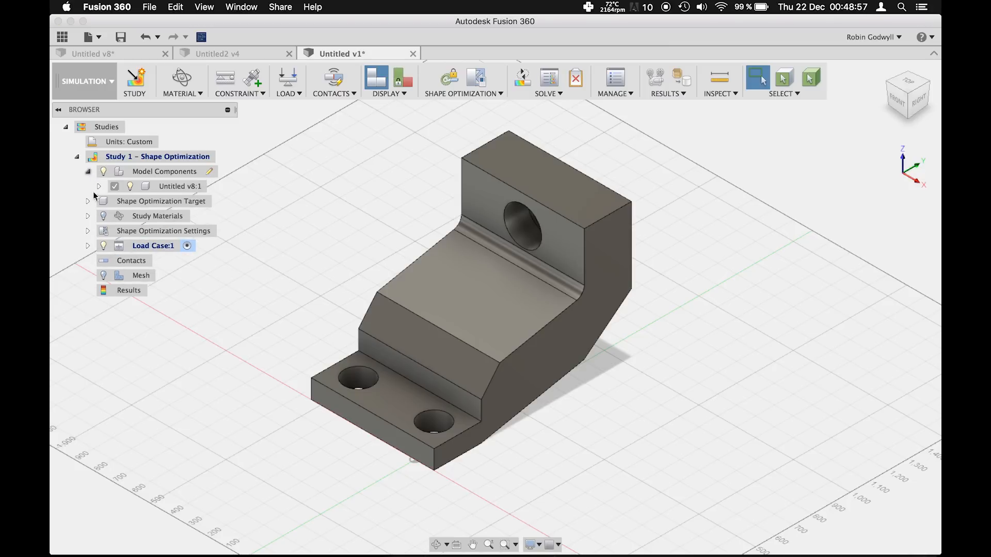
{"action": "left_click", "coordinate": [88, 202]}
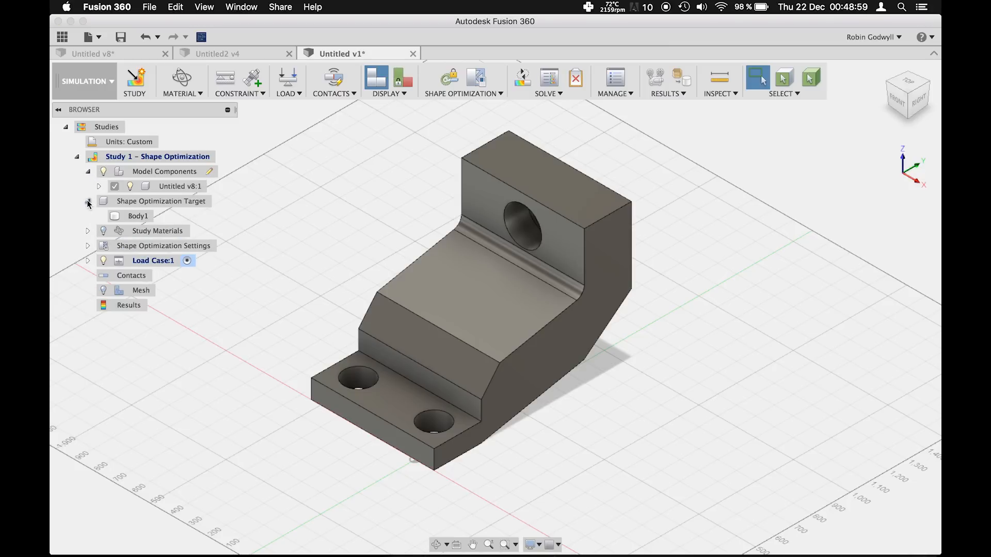
{"action": "left_click", "coordinate": [87, 260]}
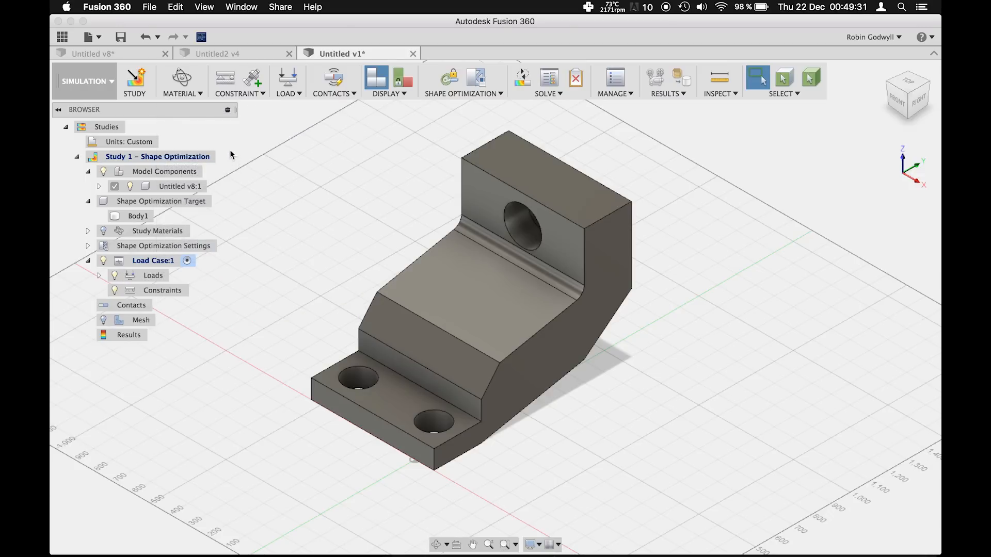
Apply a Fixed structural constraint to the two base bolt holes
{"action": "left_click", "coordinate": [224, 76]}
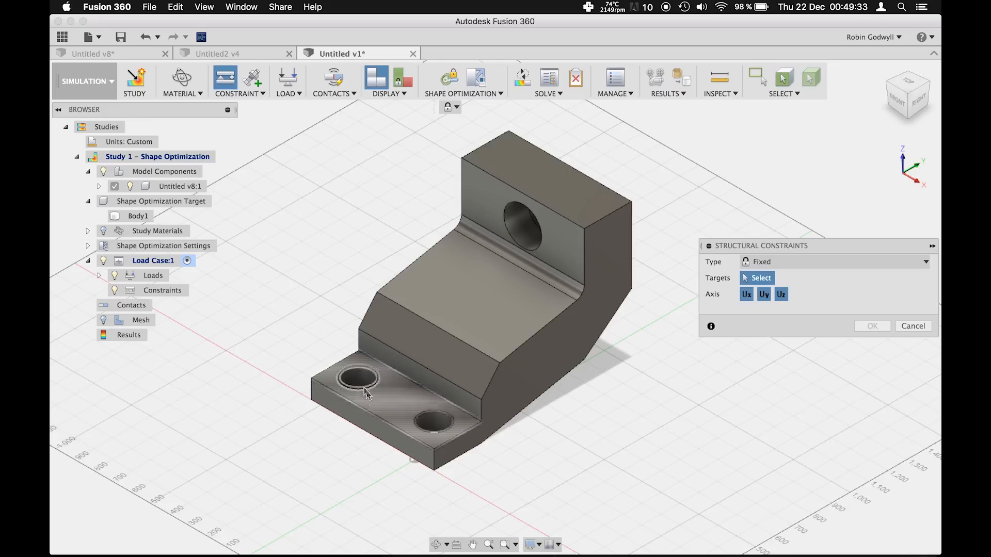
{"action": "left_click", "coordinate": [432, 421]}
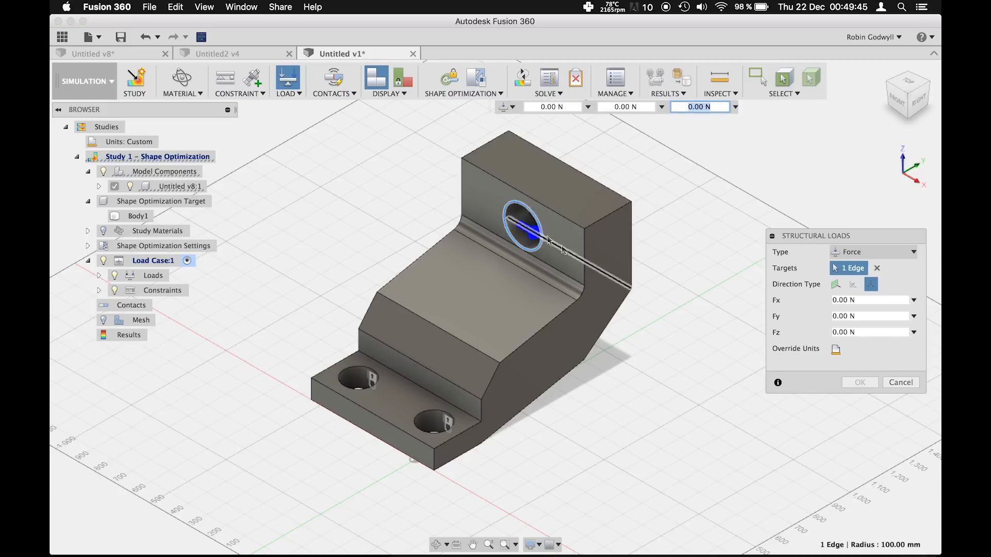
Apply a single-direction force load on the upper bolt hole's edge
{"action": "left_click", "coordinate": [835, 285]}
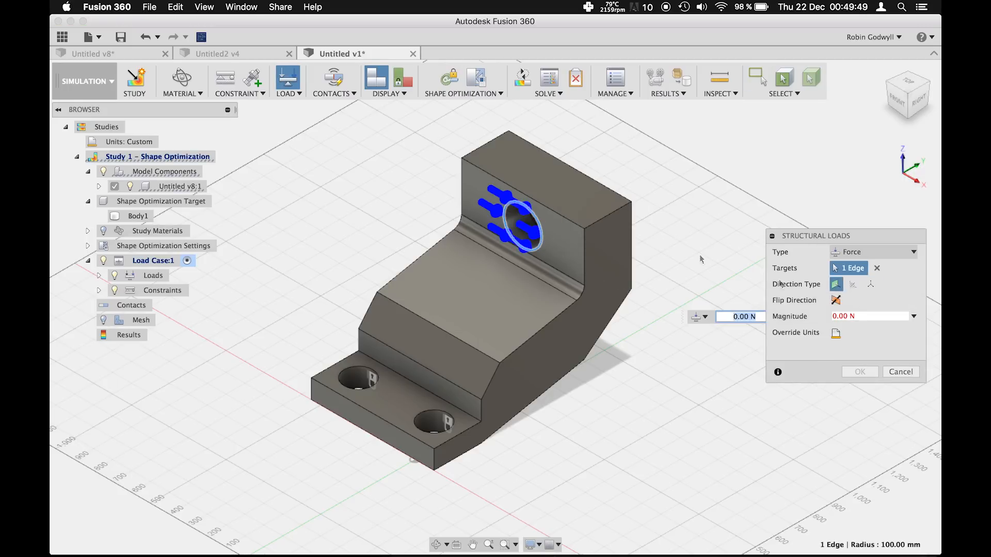
{"action": "left_click", "coordinate": [852, 284]}
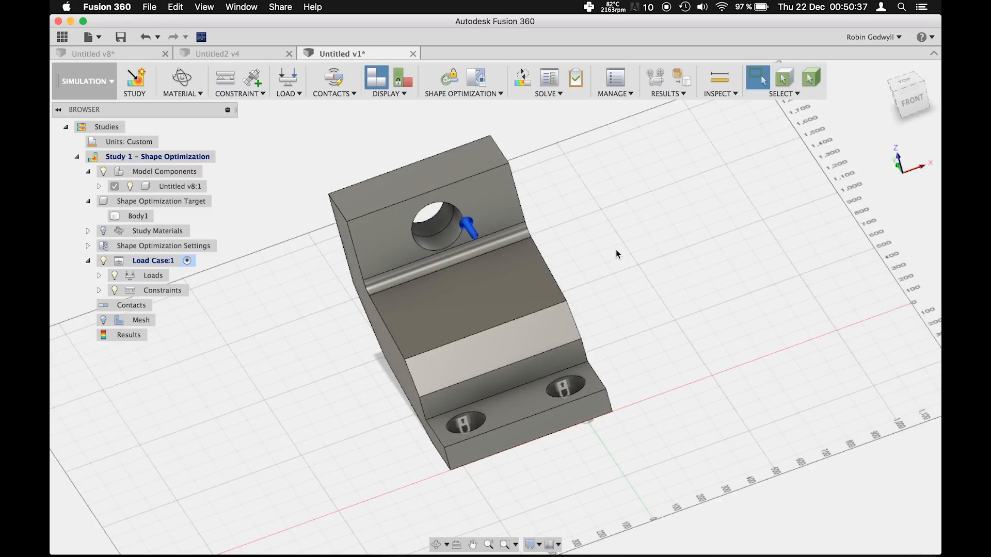
{"action": "mouse_move", "coordinate": [449, 82]}
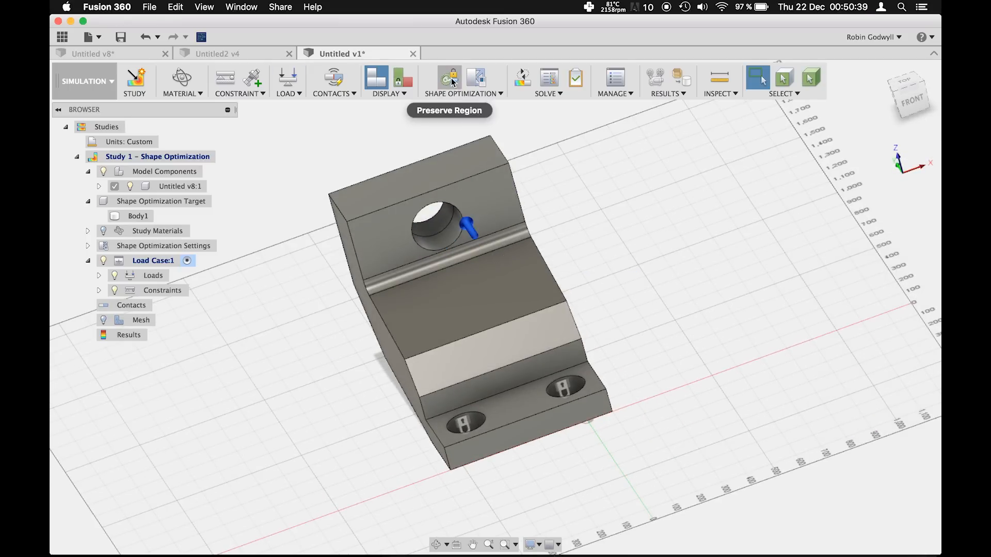
Define a cylindrical preserve region of 150 mm radius around the upper hole
{"action": "left_click", "coordinate": [446, 77]}
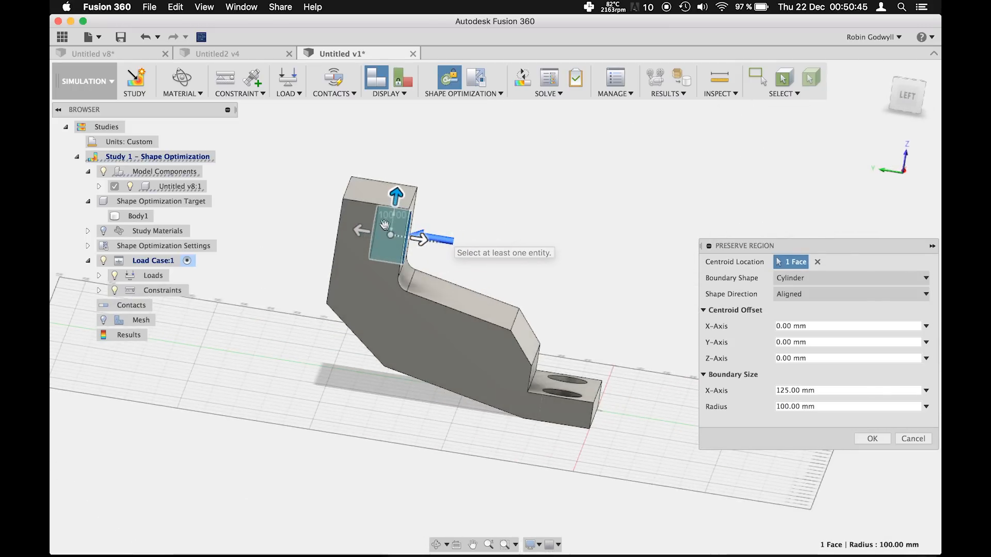
{"action": "left_click_drag", "start_coordinate": [395, 196], "coordinate": [374, 183]}
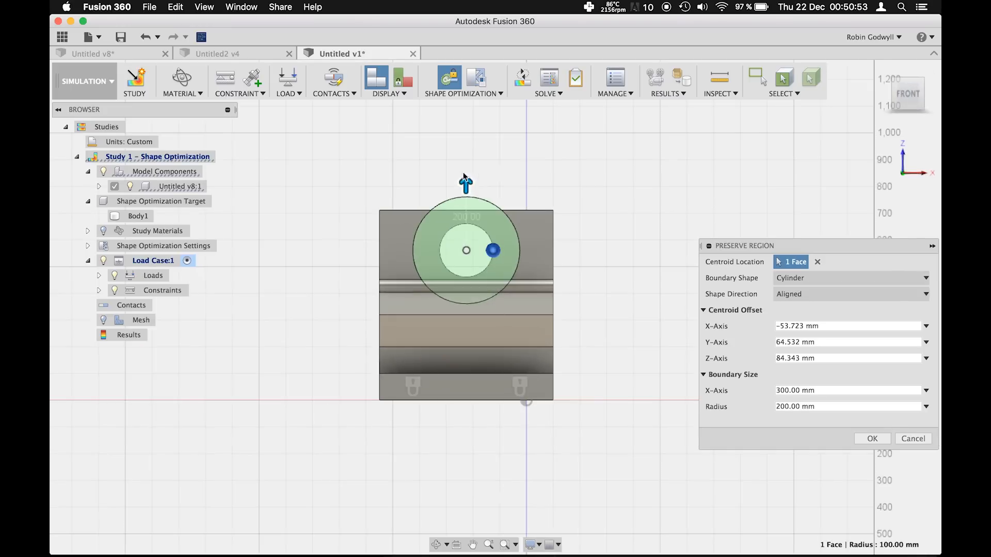
{"action": "left_click", "coordinate": [844, 406]}
{"action": "type", "text": "150"}
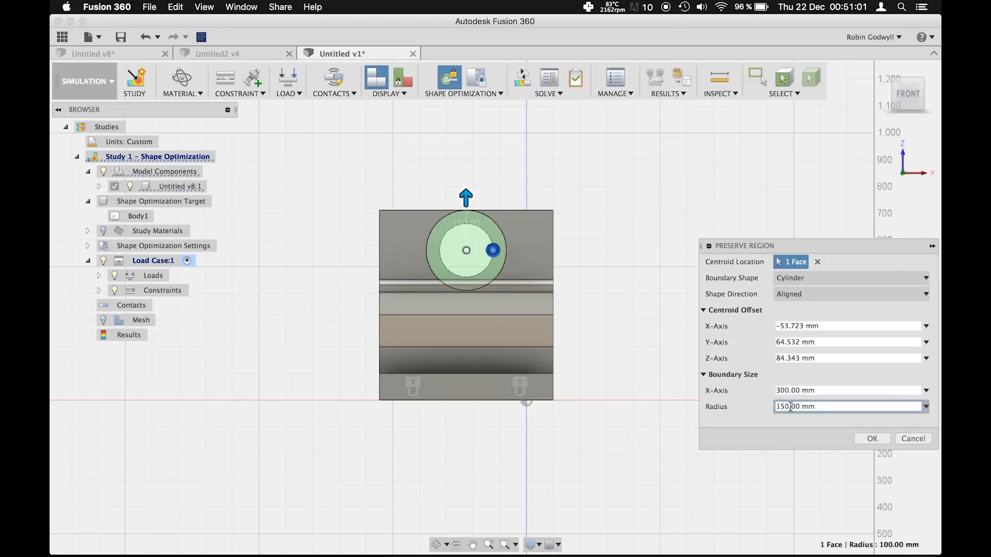
{"action": "left_click", "coordinate": [872, 439]}
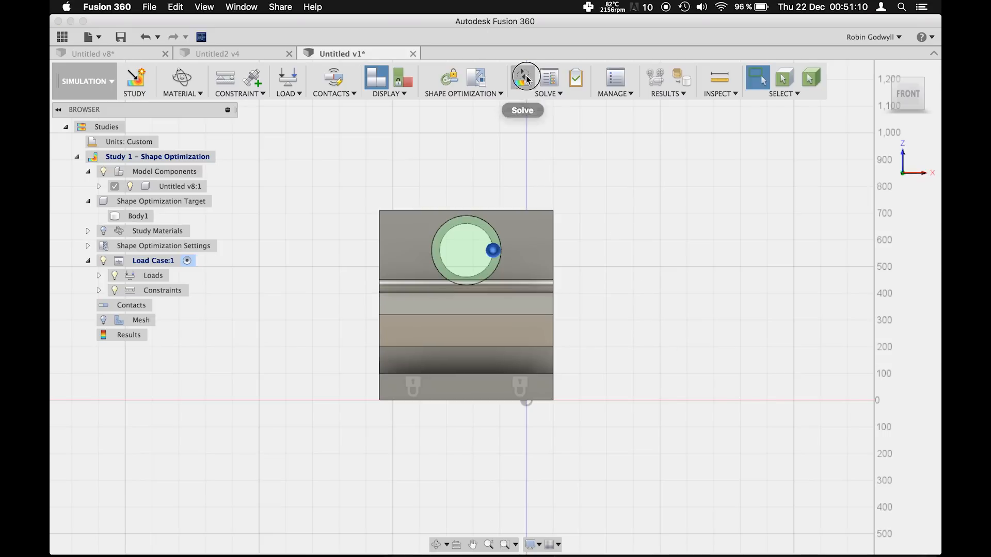
Solve the shape optimization study on the cloud until the jobs report Complete
{"action": "left_click", "coordinate": [522, 77]}
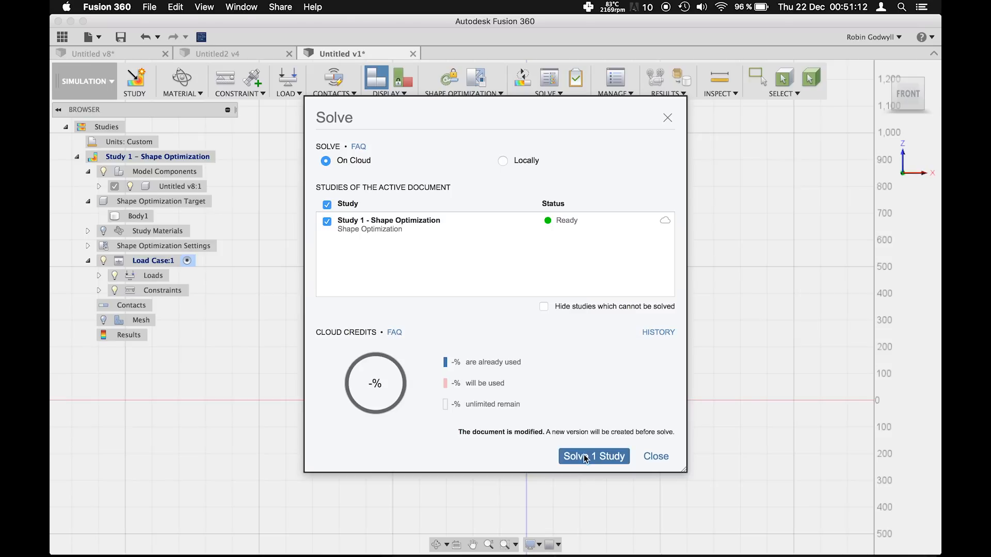
{"action": "left_click", "coordinate": [593, 456]}
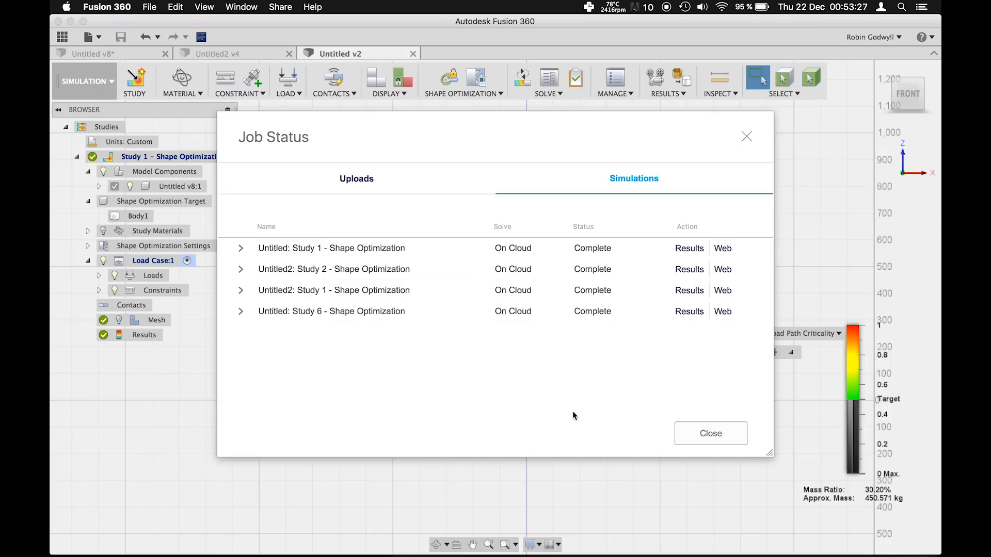
{"action": "mouse_move", "coordinate": [662, 419]}
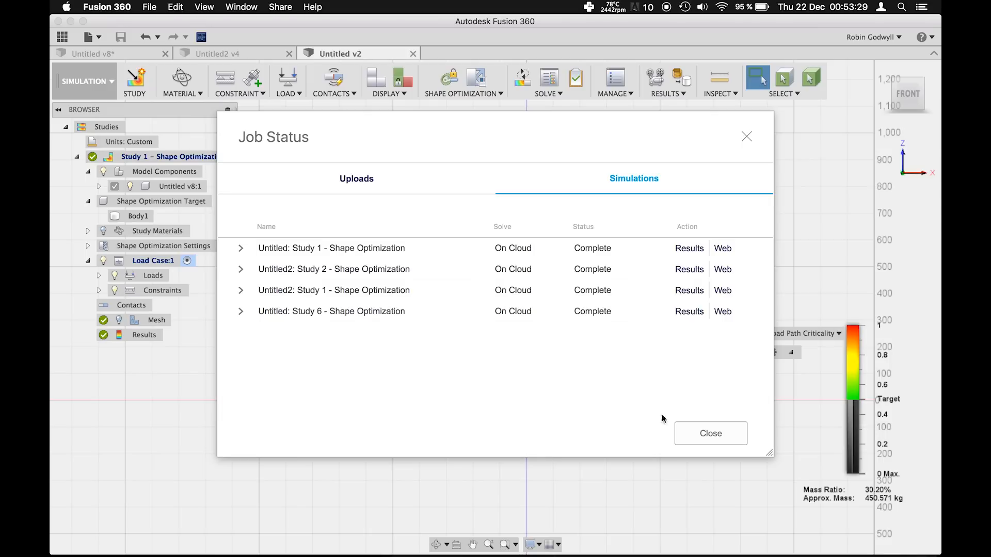
Review results, tune Load Path Criticality, and promote the optimized shape as a mesh body into the design
{"action": "left_click", "coordinate": [709, 433]}
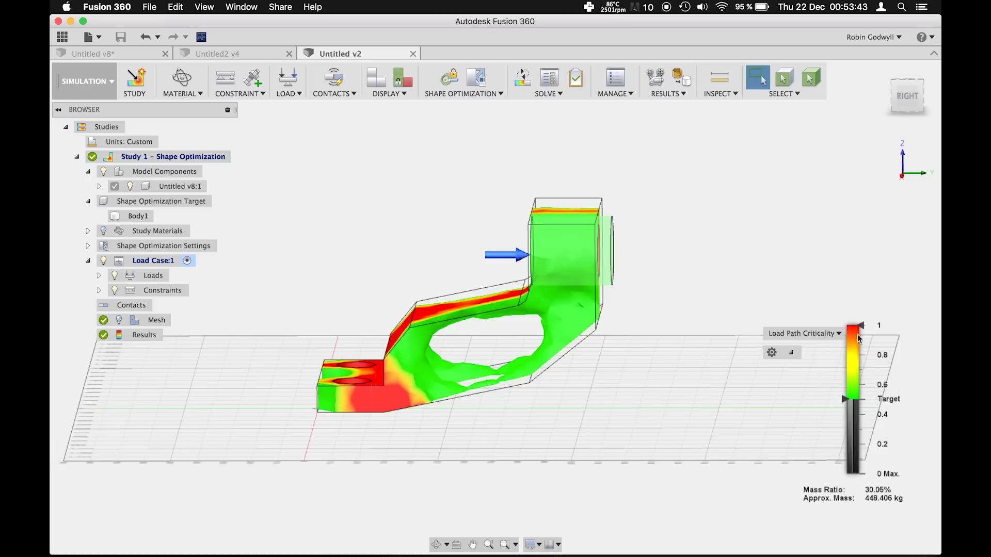
{"action": "left_click_drag", "start_coordinate": [846, 399], "coordinate": [846, 444]}
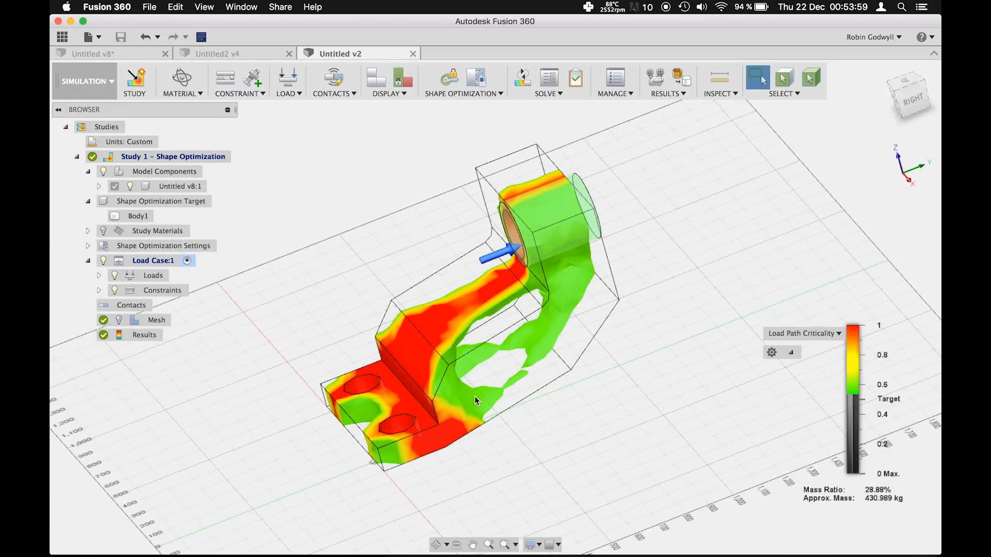
{"action": "mouse_move", "coordinate": [681, 76]}
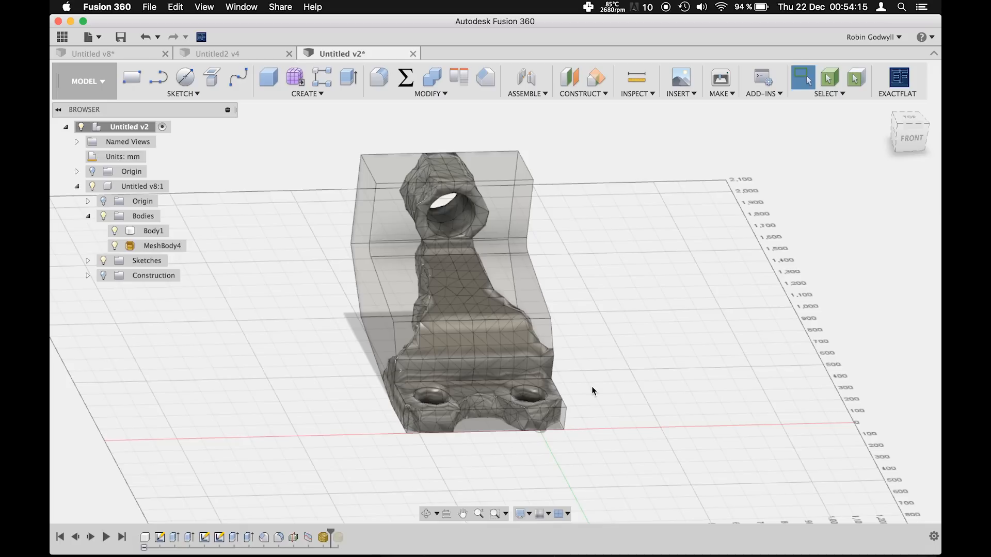
{"action": "left_click", "coordinate": [156, 79]}
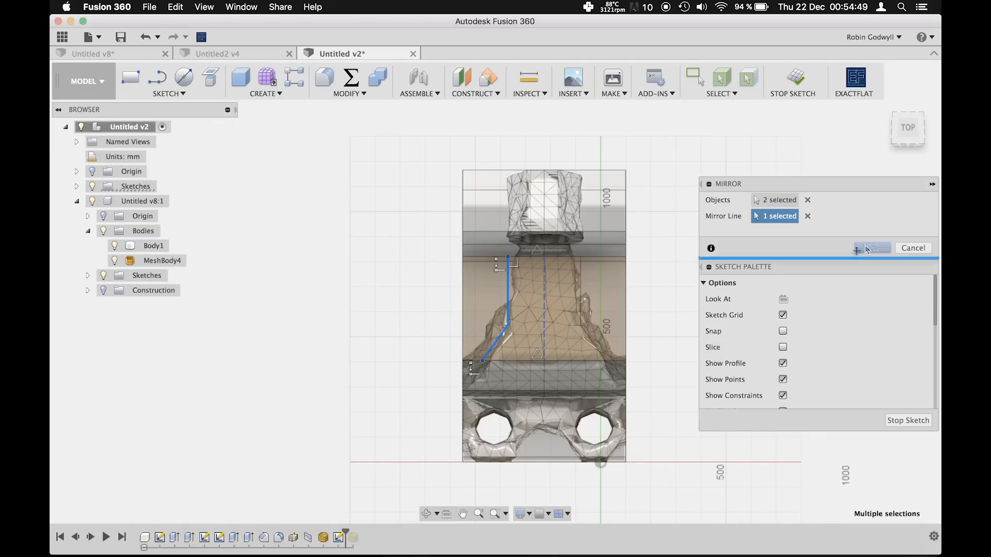
Mirror the traced arm outline about the centre line and make that line construction geometry
{"action": "left_click", "coordinate": [873, 247]}
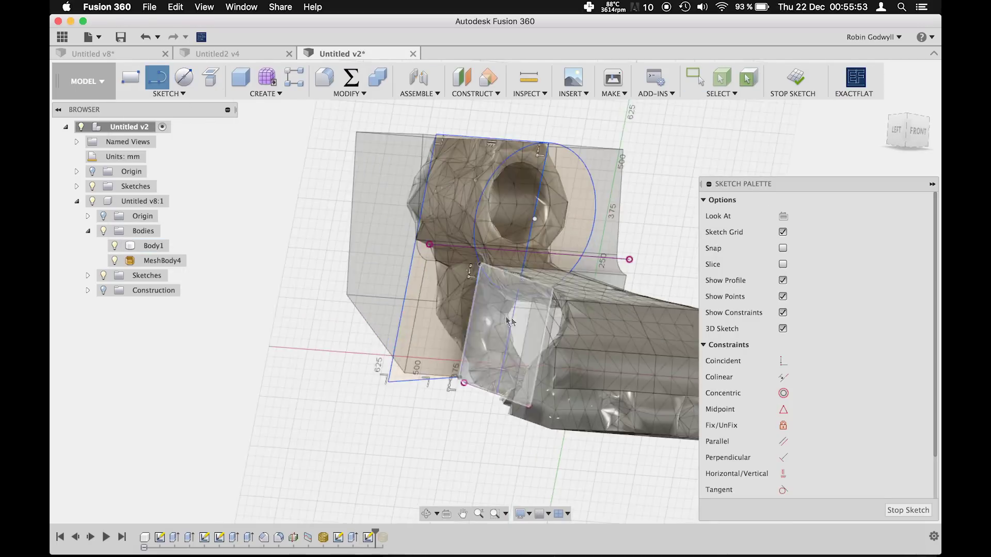
{"action": "right_click", "coordinate": [582, 361]}
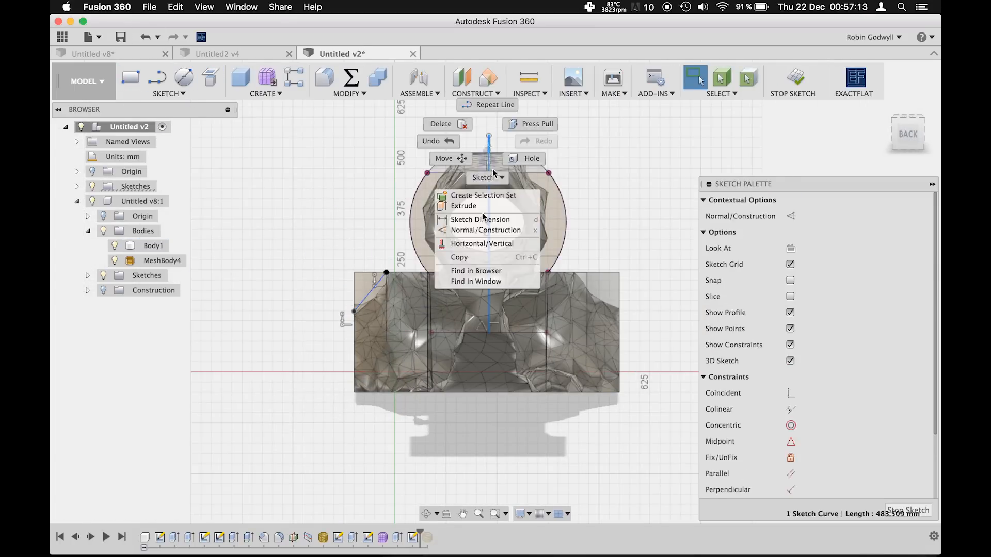
{"action": "left_click", "coordinate": [265, 93]}
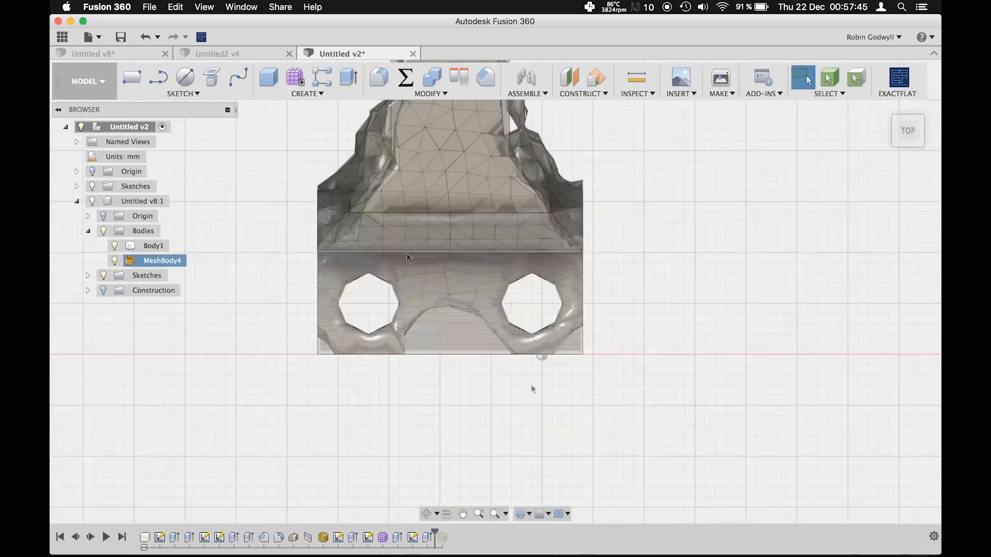
Extrude the traced profile, then sketch a boss circle and a rounded slot opening on the faces
{"action": "left_click", "coordinate": [347, 79]}
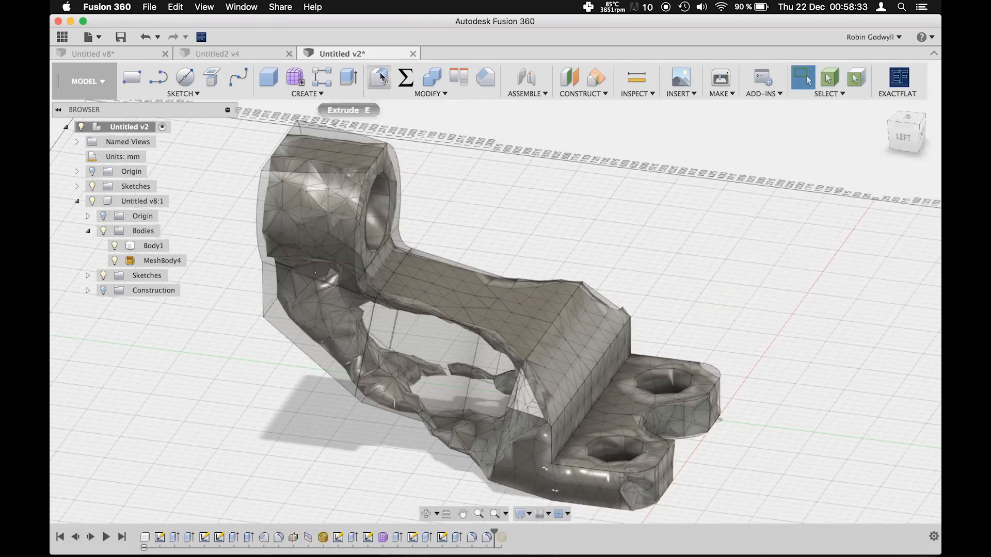
{"action": "left_click", "coordinate": [377, 77]}
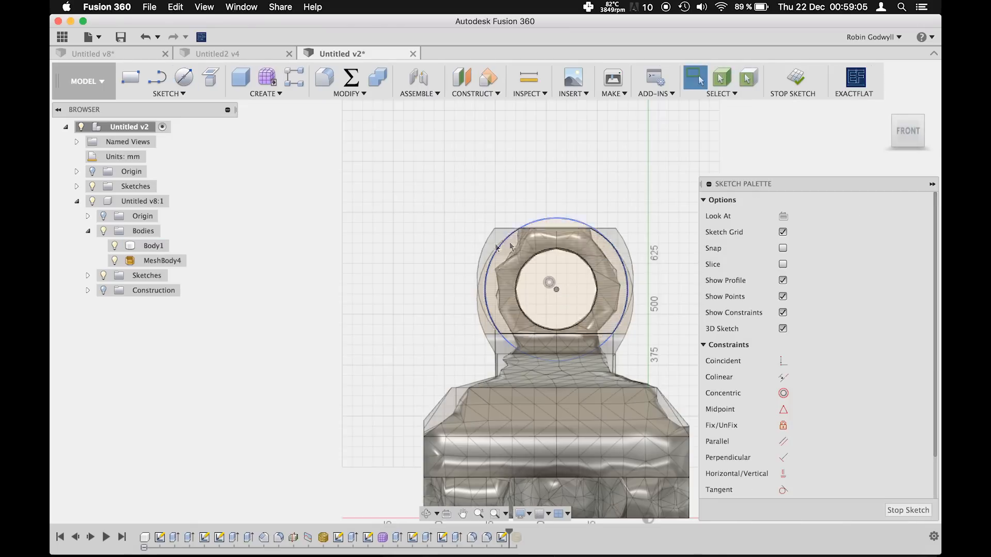
{"action": "left_click", "coordinate": [157, 77]}
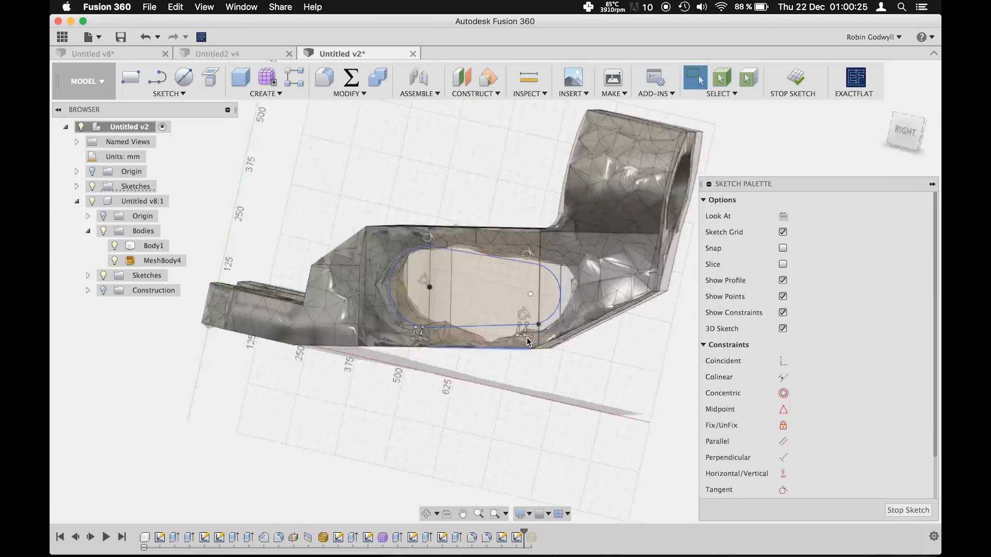
{"action": "left_click", "coordinate": [907, 510]}
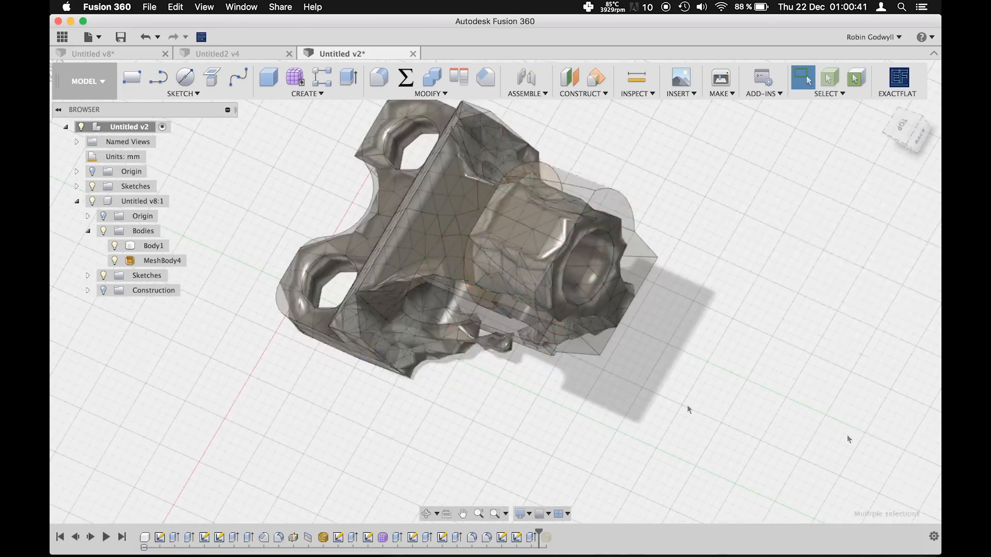